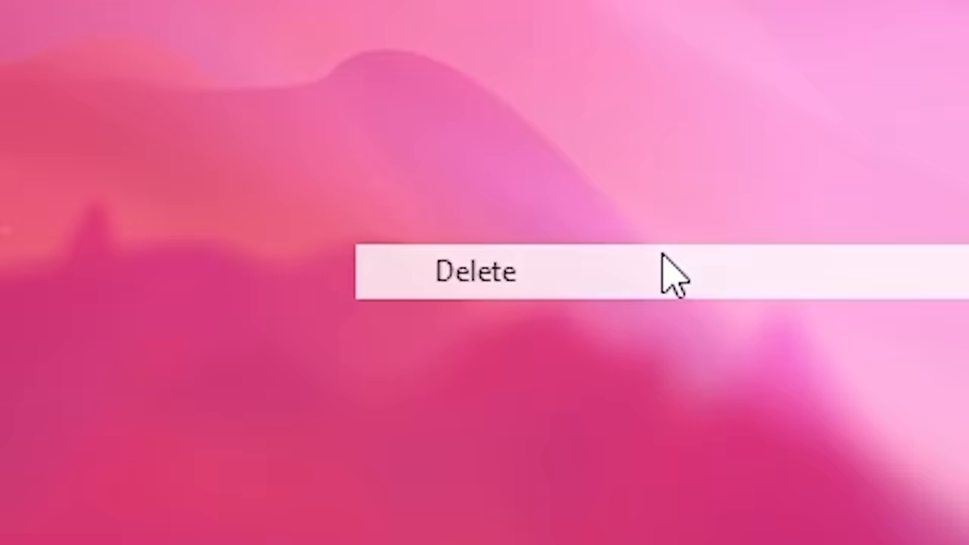
Delete the desktop item, returning to the Blender scene with the clawed hand sculpture.
click(475, 273)
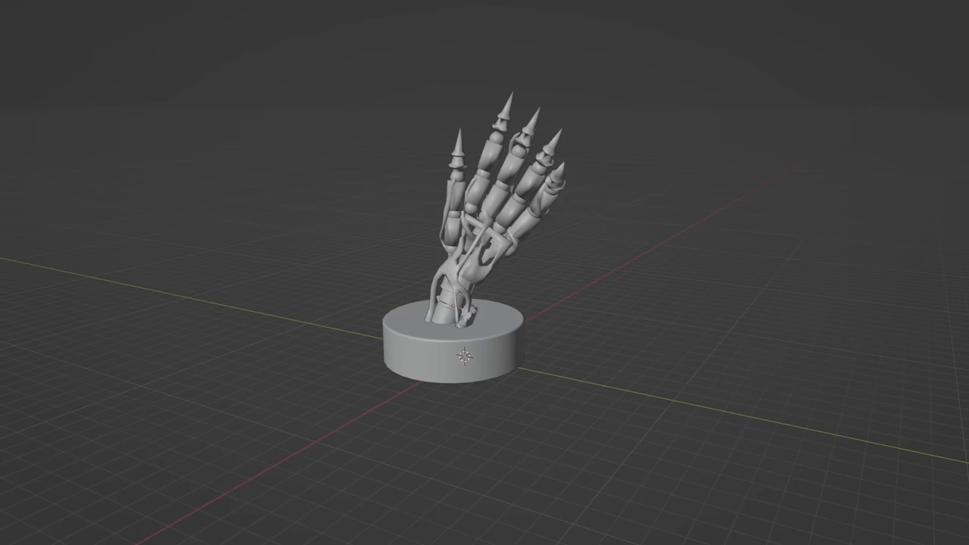